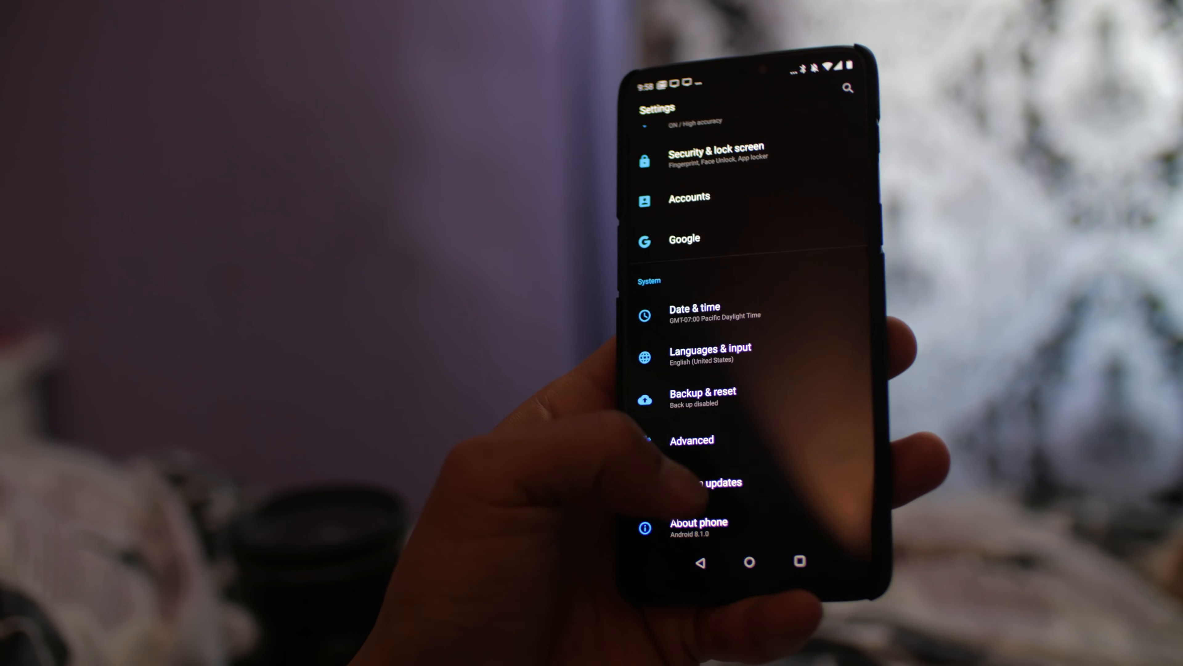
Enable developer mode via About phone, then locate OEM unlocking in Developer options
click(697, 522)
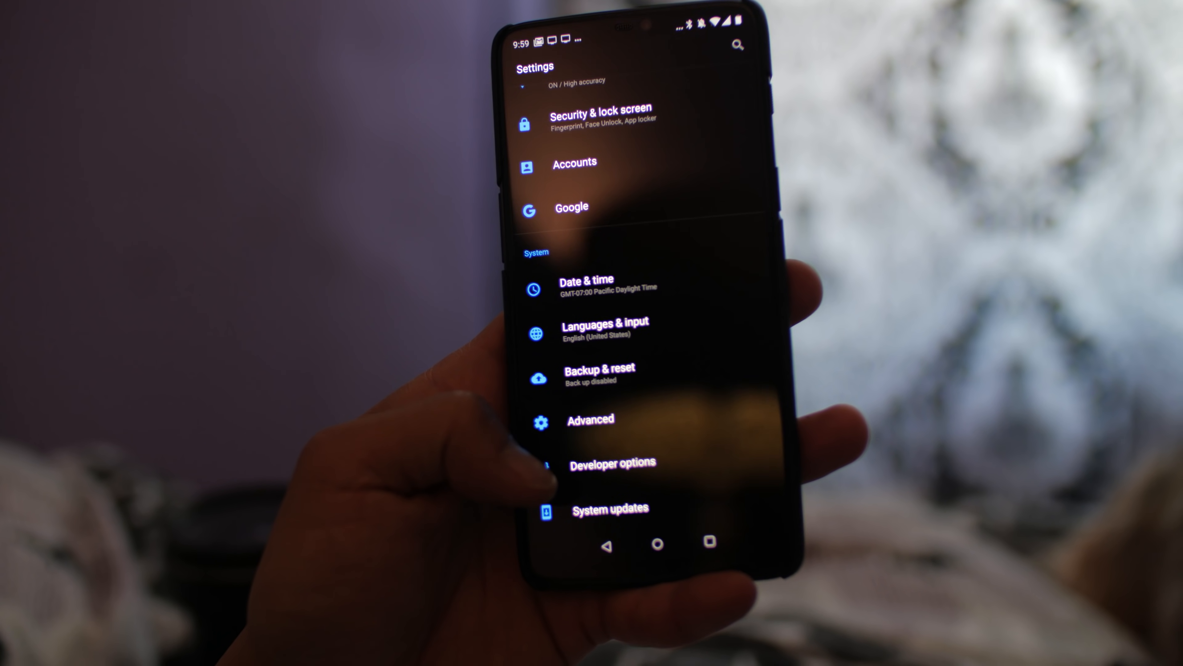
click(612, 463)
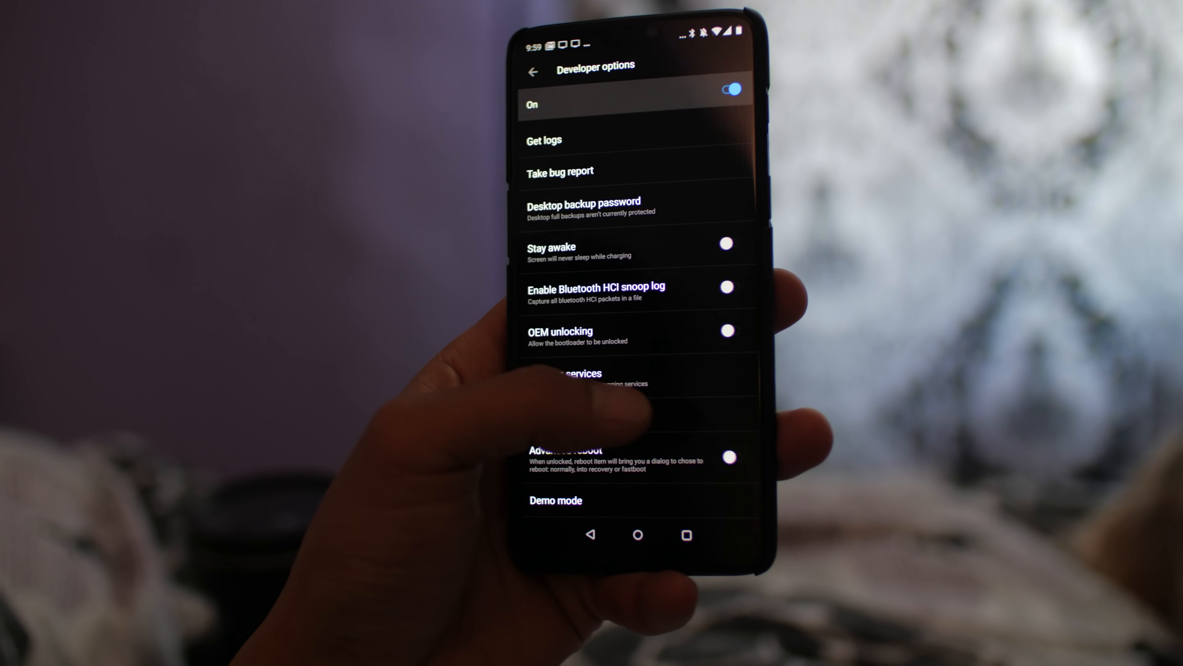